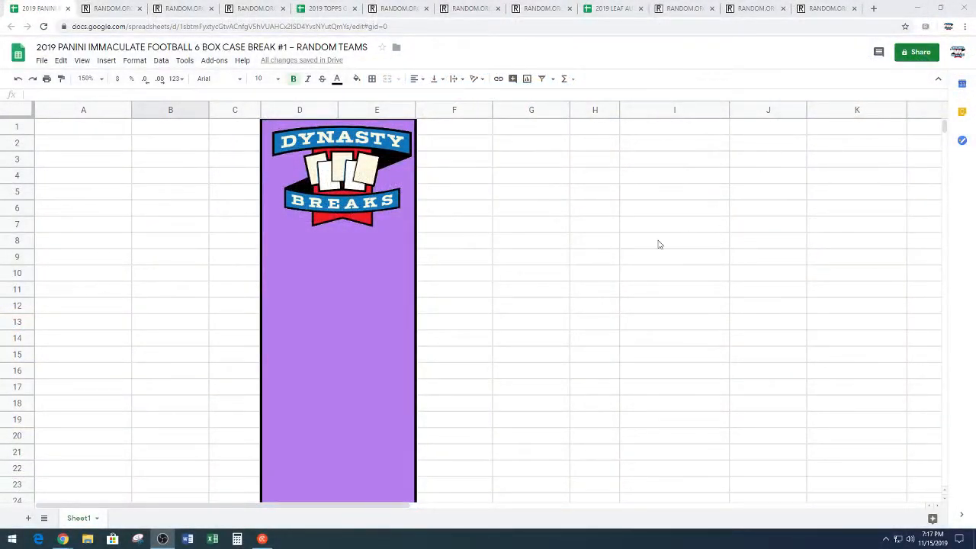
pyautogui.scroll(-3)
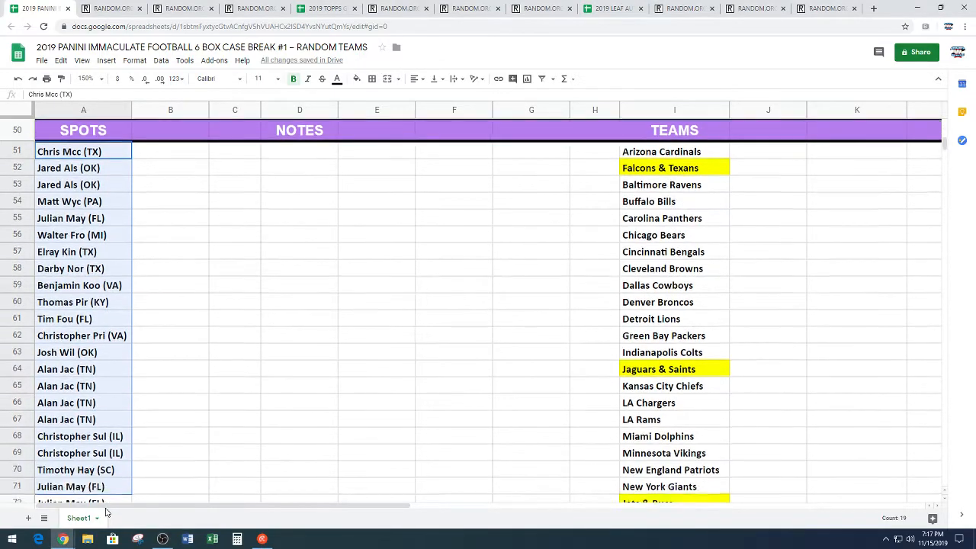
pyautogui.scroll(-3)
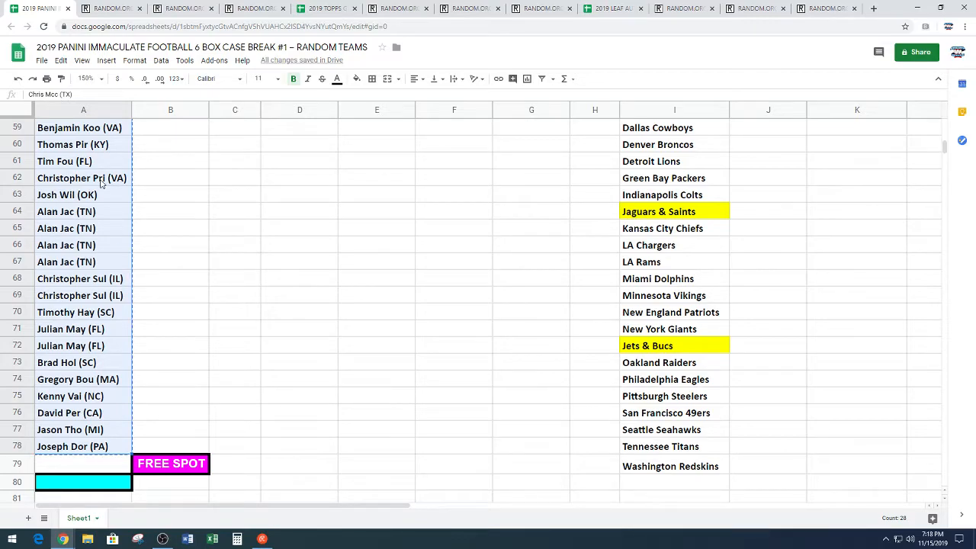
pyautogui.click(110, 9)
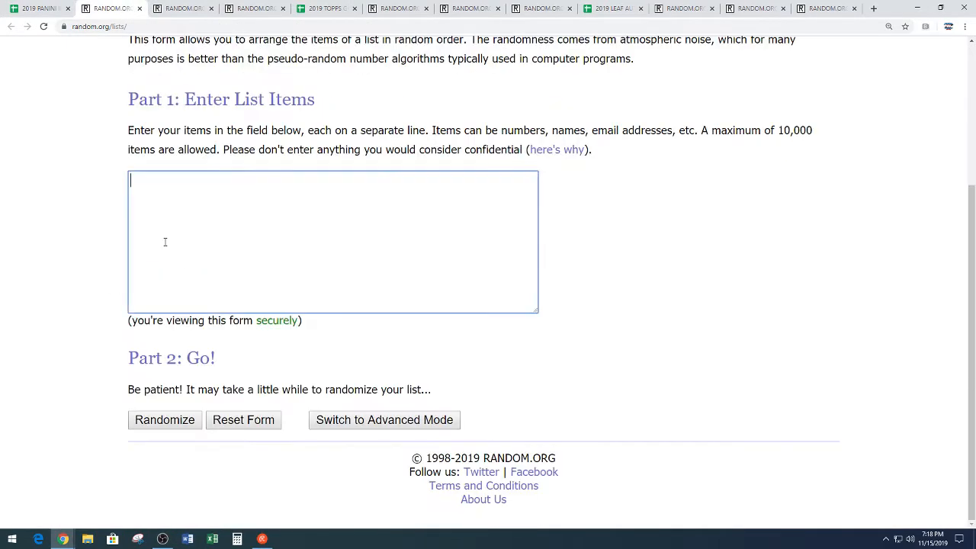
pyautogui.write('Christopher Sul (IL)')
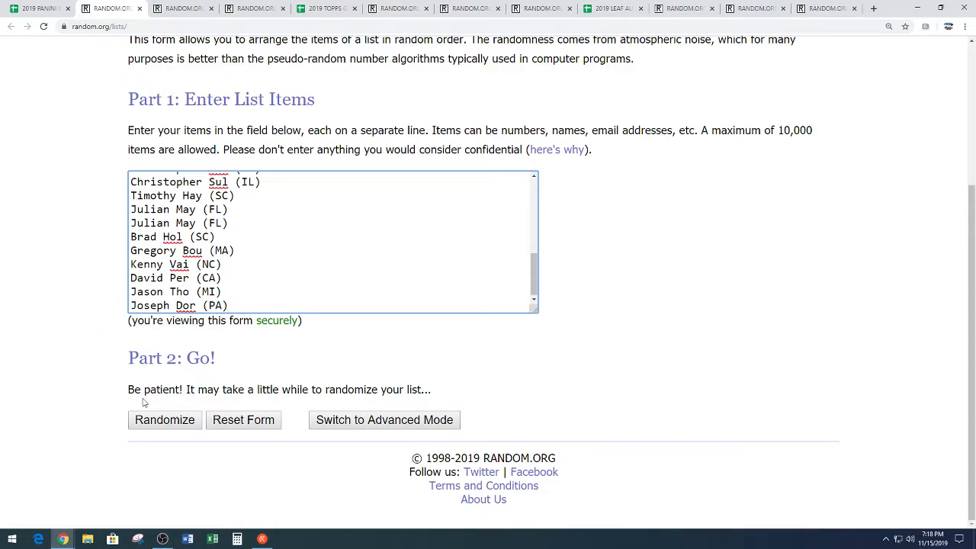
pyautogui.click(165, 420)
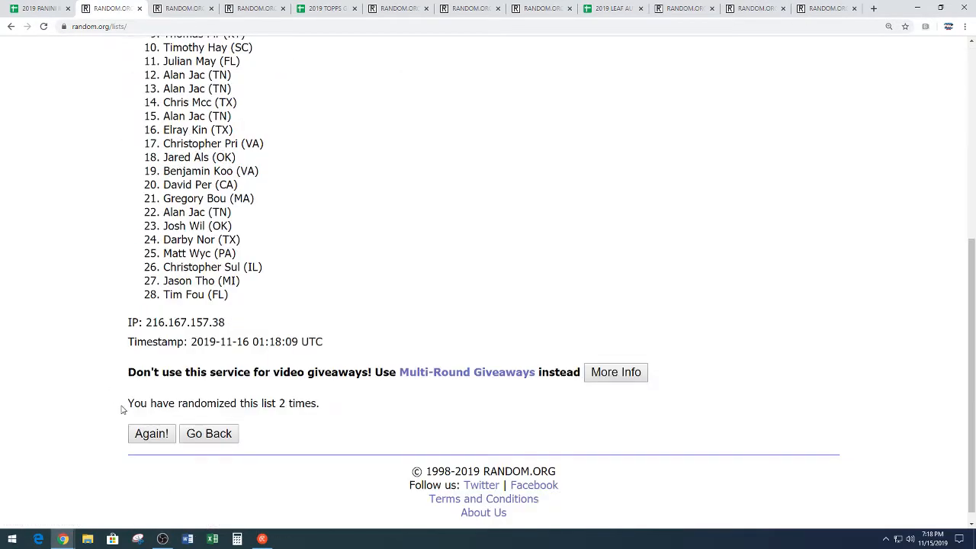
# Re-randomize the participant list repeatedly and review the top-drawn name for the free spot.
pyautogui.click(151, 433)
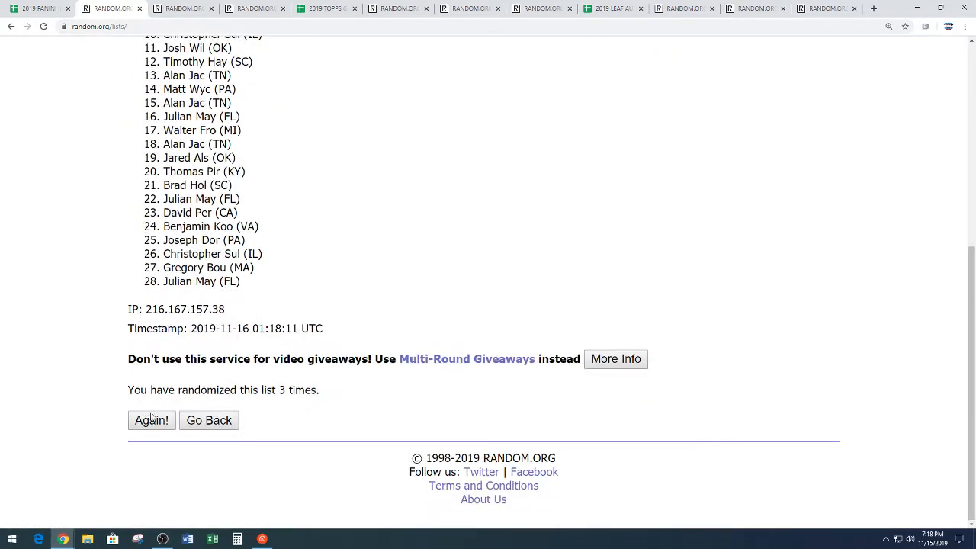
pyautogui.click(151, 421)
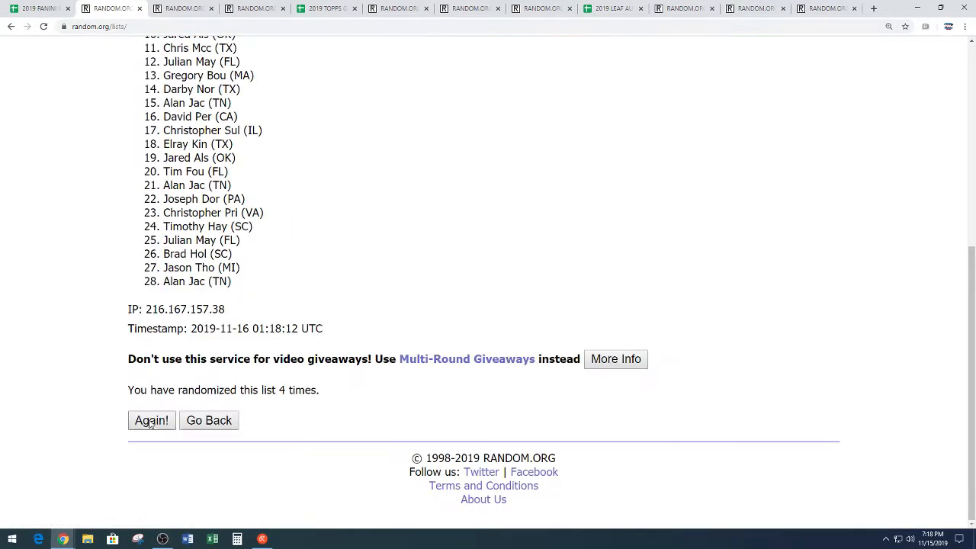
pyautogui.click(151, 421)
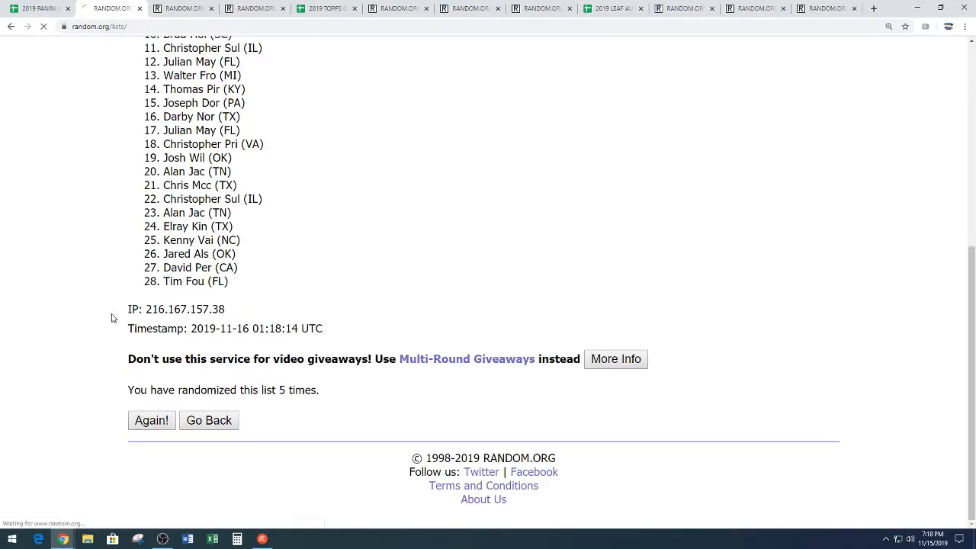
pyautogui.click(151, 421)
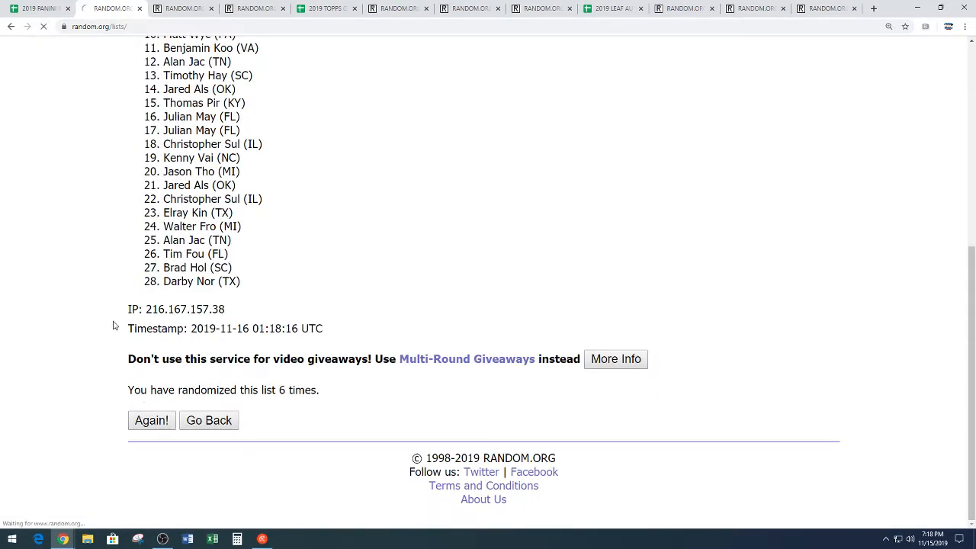
pyautogui.click(151, 421)
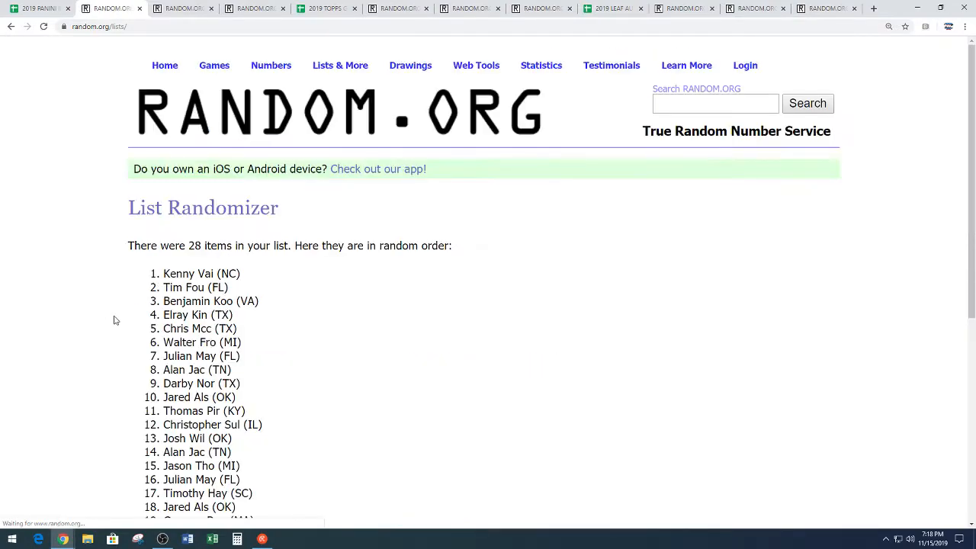
pyautogui.scroll(-3)
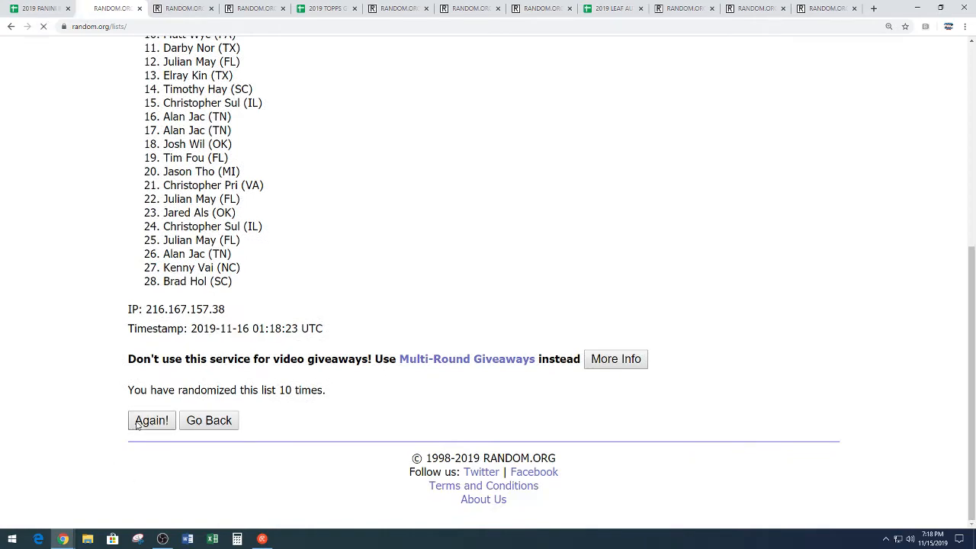
pyautogui.click(151, 421)
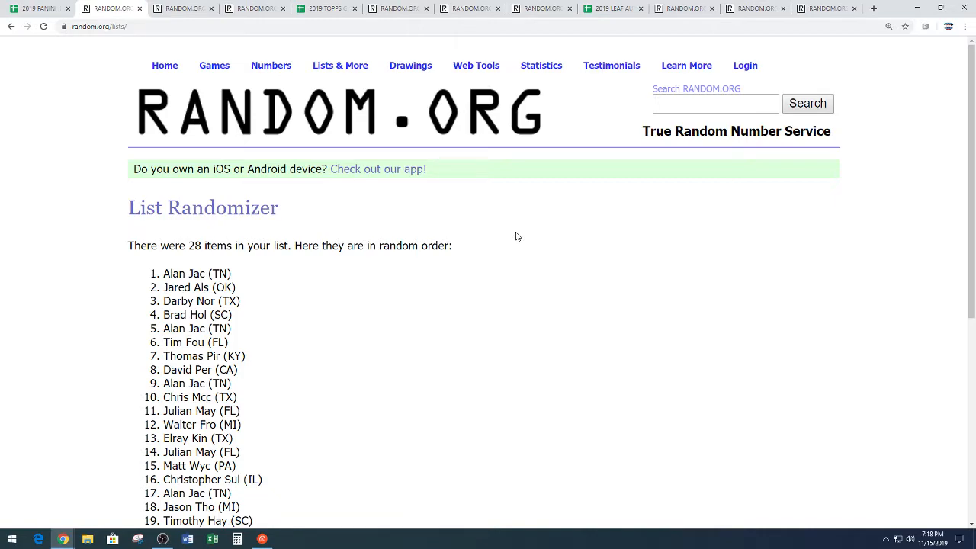
pyautogui.moveTo(239, 274)
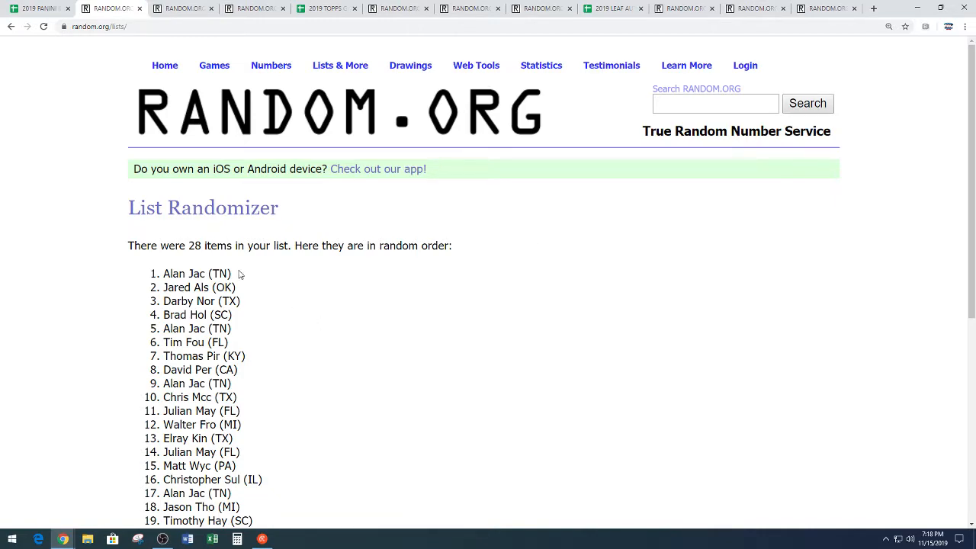
pyautogui.scroll(-3)
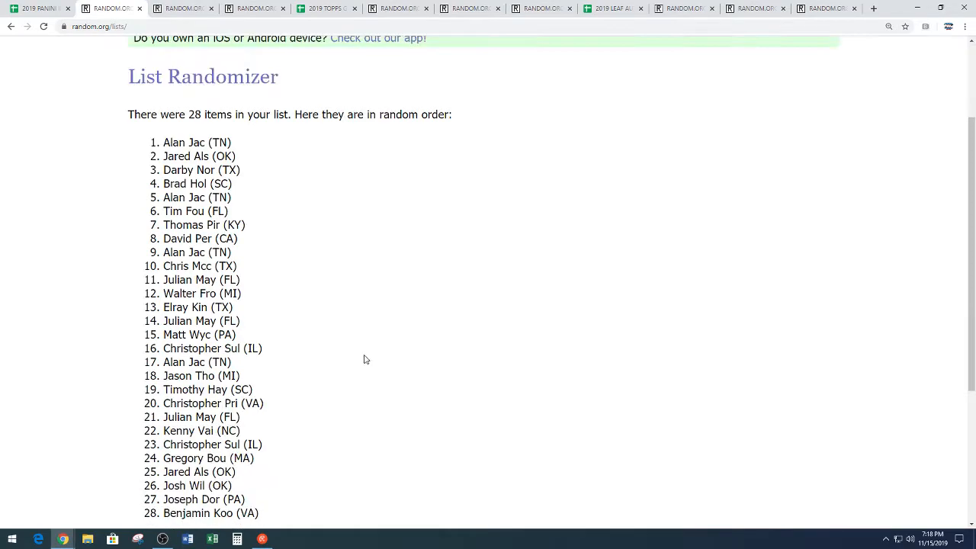
pyautogui.scroll(-3)
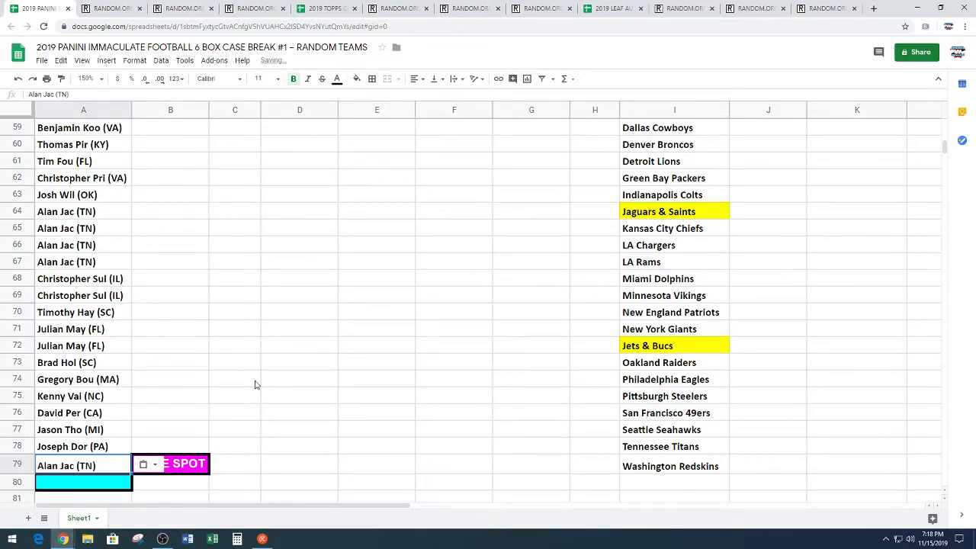
pyautogui.click(235, 330)
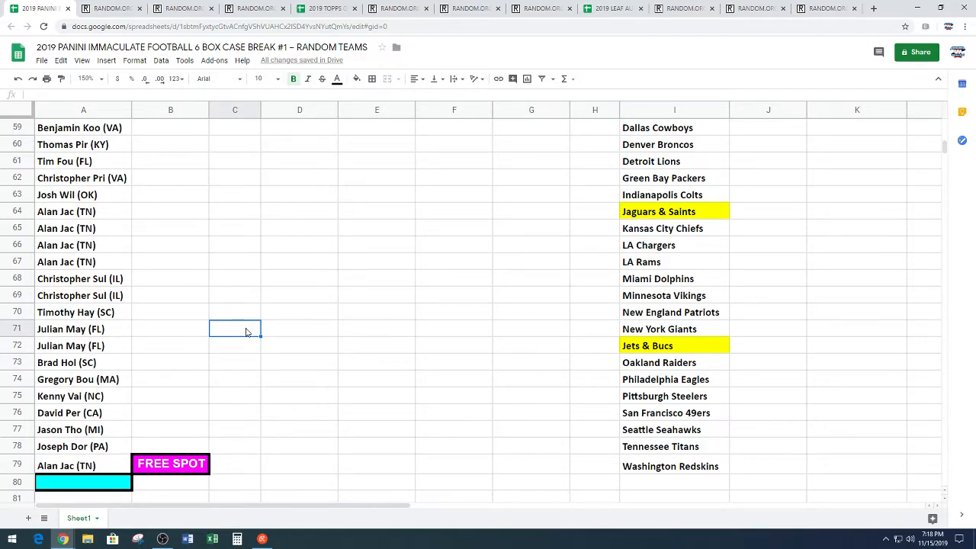
pyautogui.moveTo(164, 390)
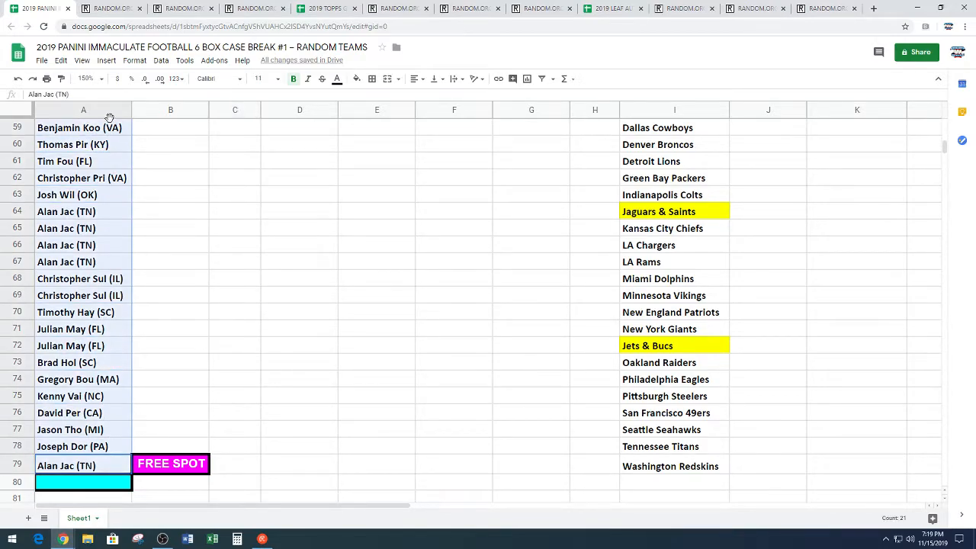
pyautogui.scroll(3)
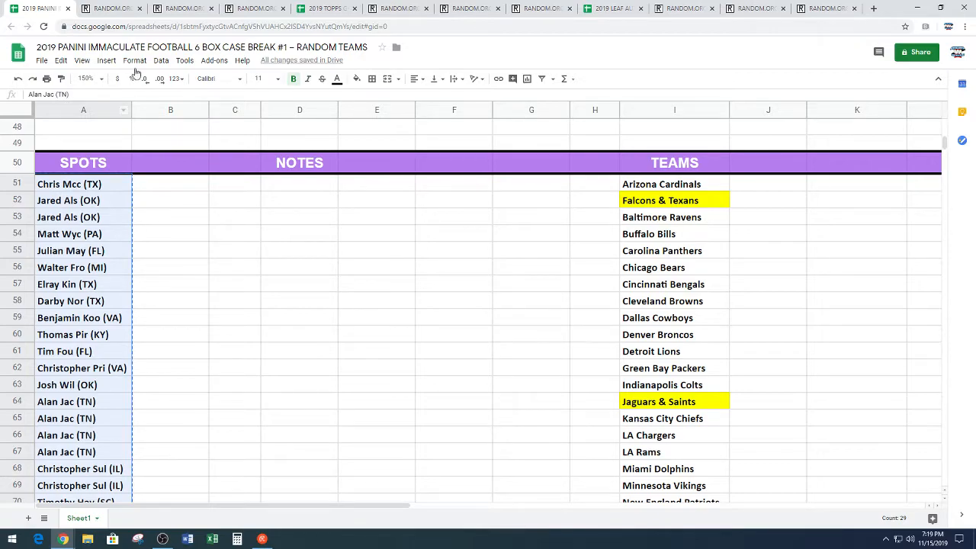
pyautogui.click(182, 9)
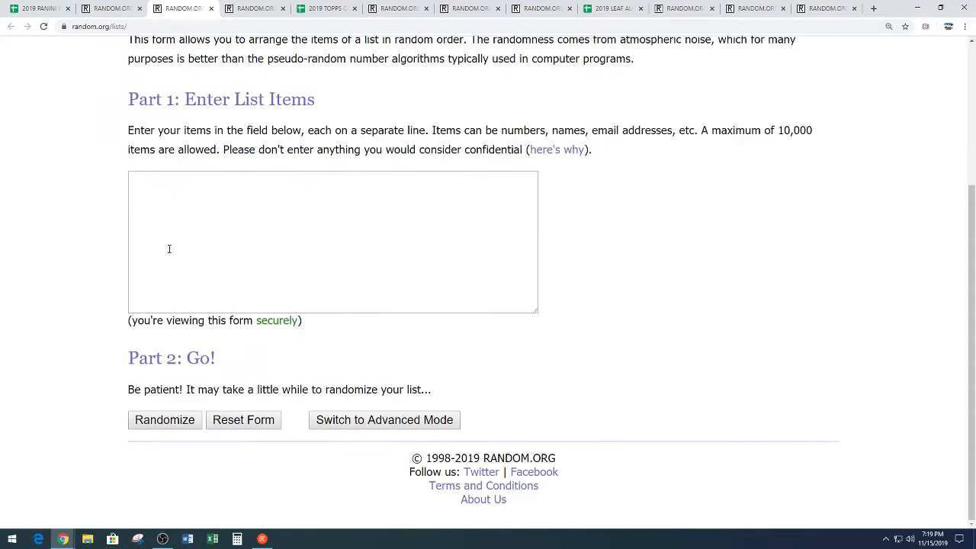
pyautogui.write('Timothy Hay (SC)')
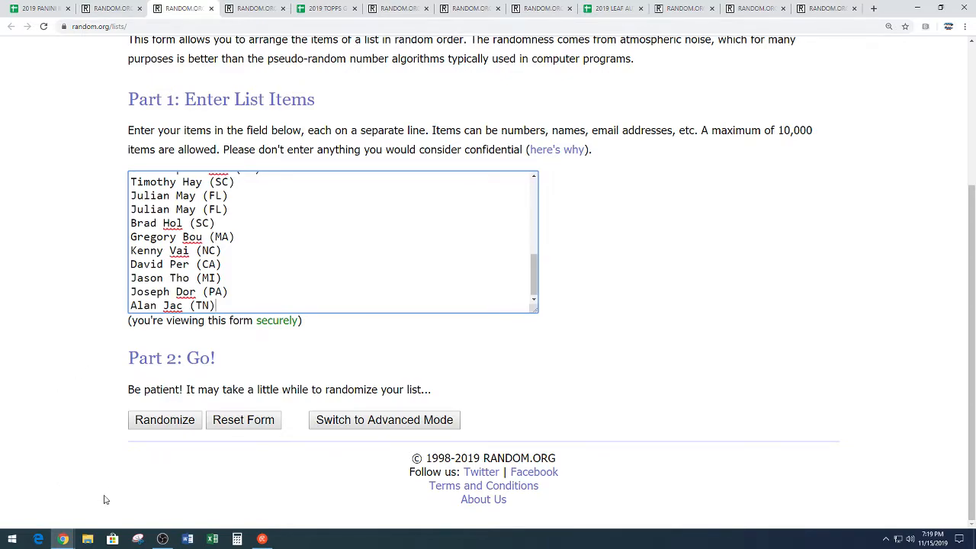
pyautogui.moveTo(159, 415)
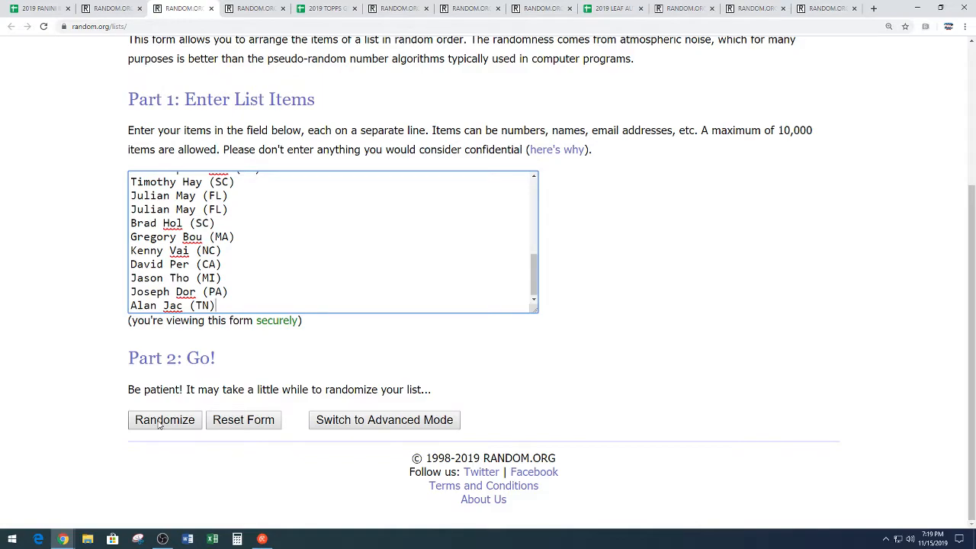
pyautogui.click(164, 420)
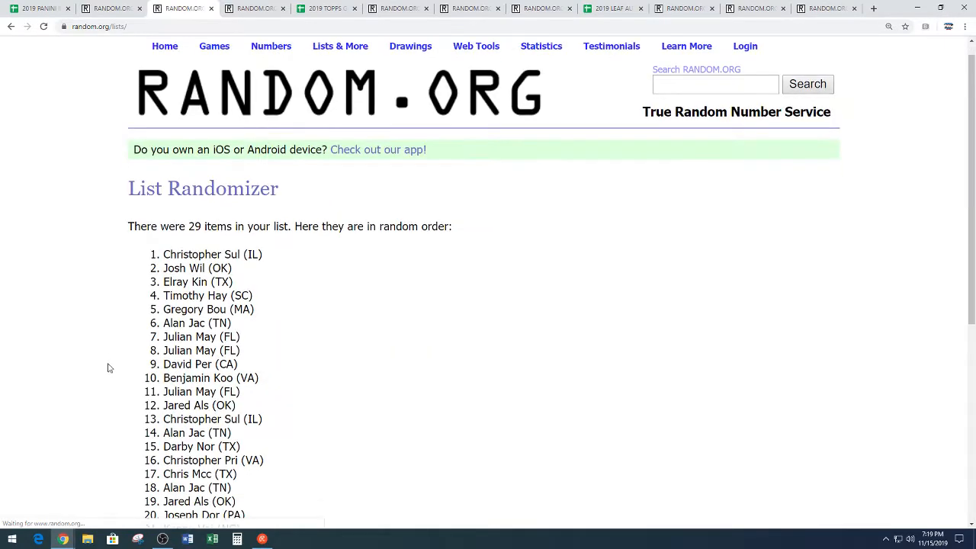
# Reshuffle the list until ten runs and select the final numbered names for copying.
pyautogui.scroll(-3)
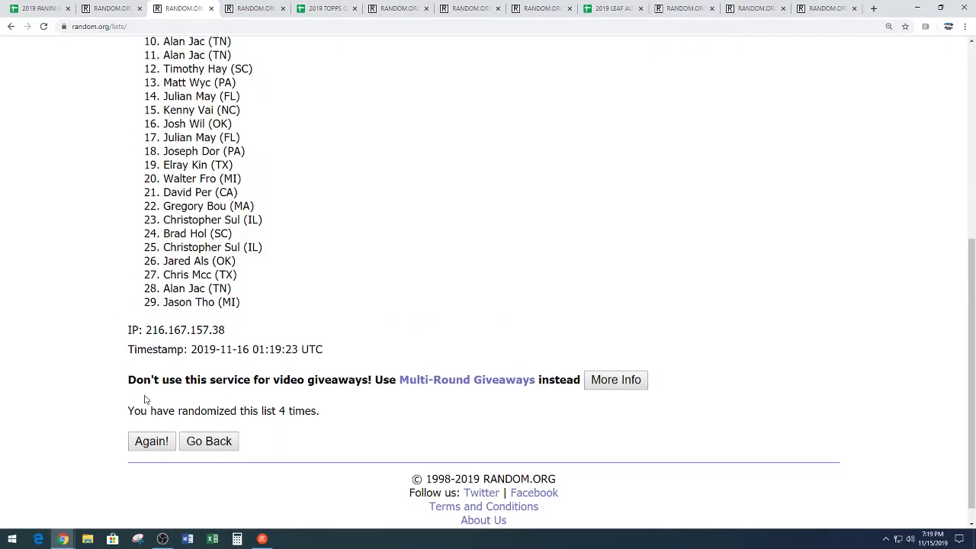
pyautogui.click(151, 441)
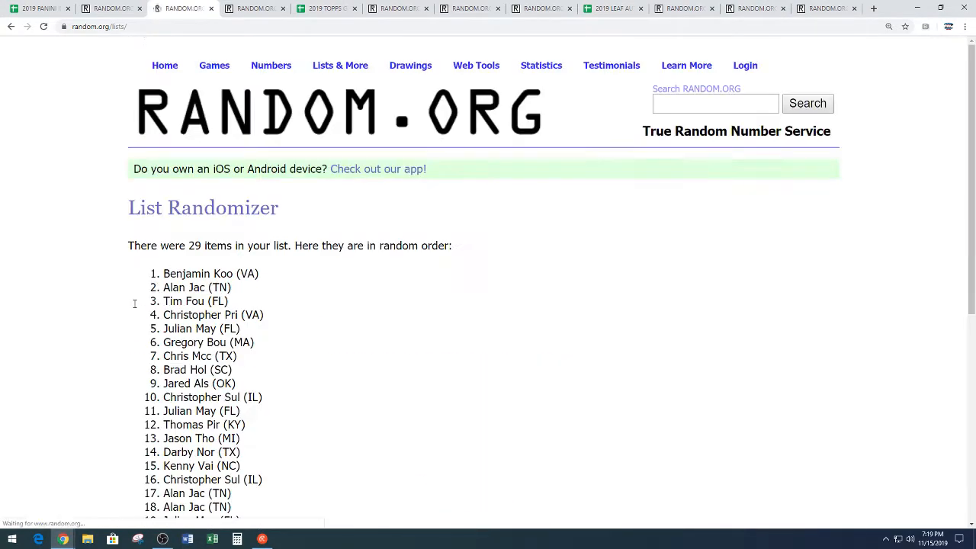
pyautogui.scroll(-3)
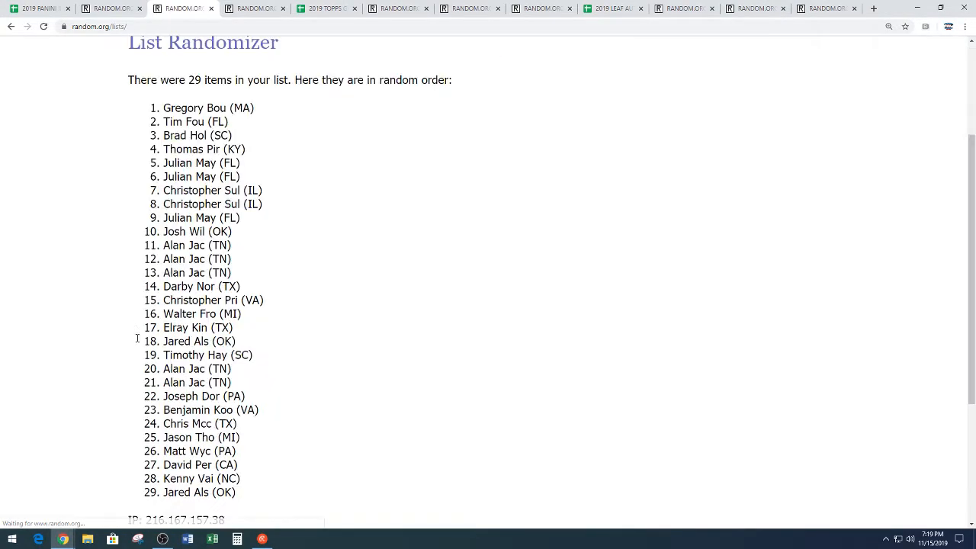
pyautogui.click(151, 421)
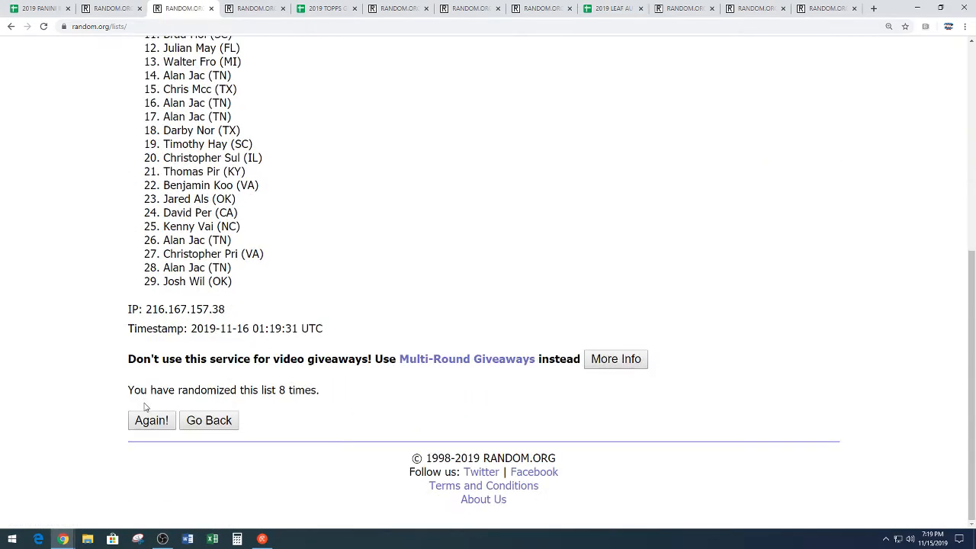
pyautogui.click(151, 421)
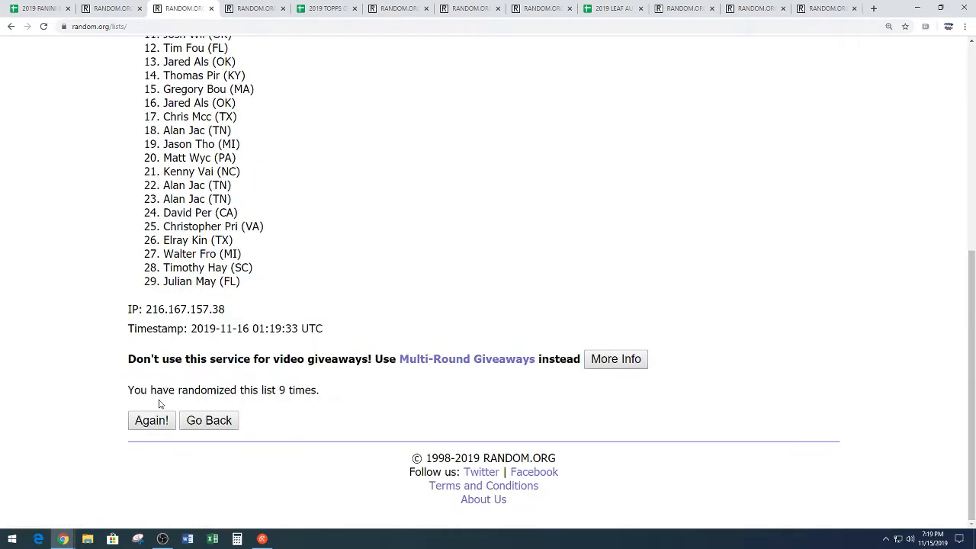
pyautogui.click(151, 421)
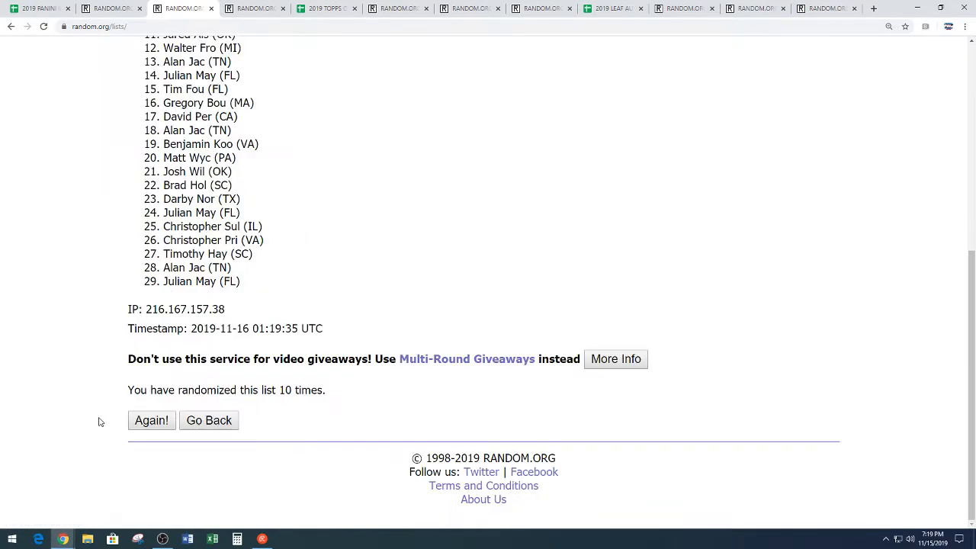
pyautogui.click(151, 420)
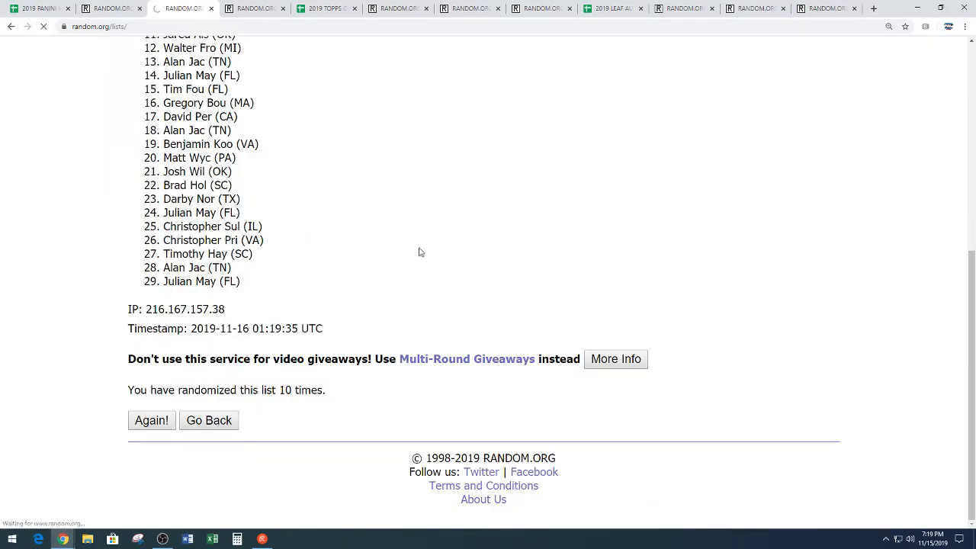
pyautogui.click(151, 421)
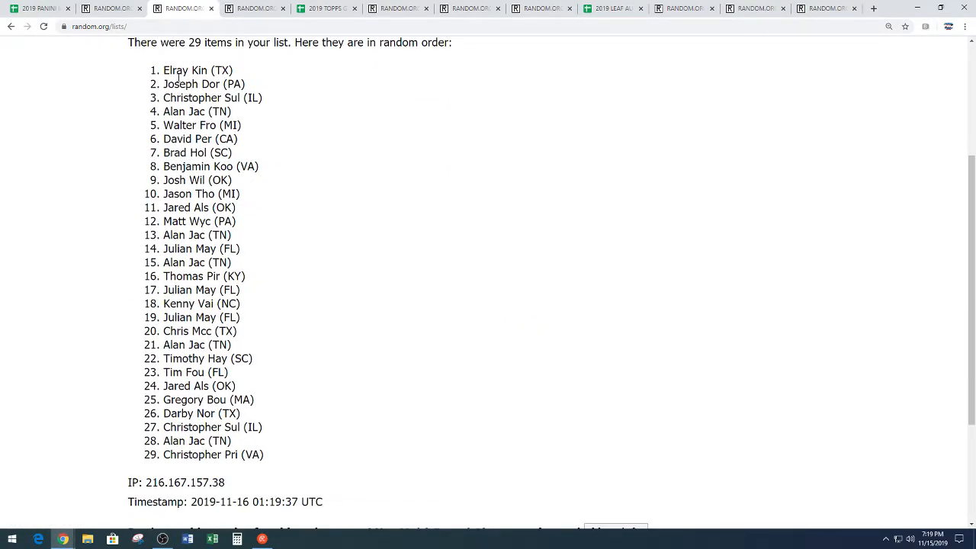
pyautogui.moveTo(165, 70); pyautogui.dragTo(231, 441)
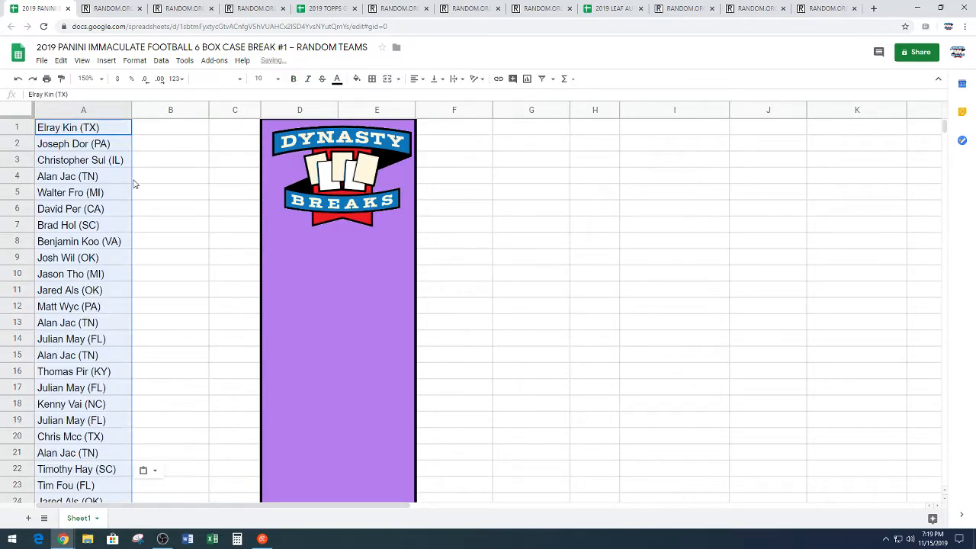
# Scroll to the TEAMS list and select the NFL team names to copy.
pyautogui.scroll(-3)
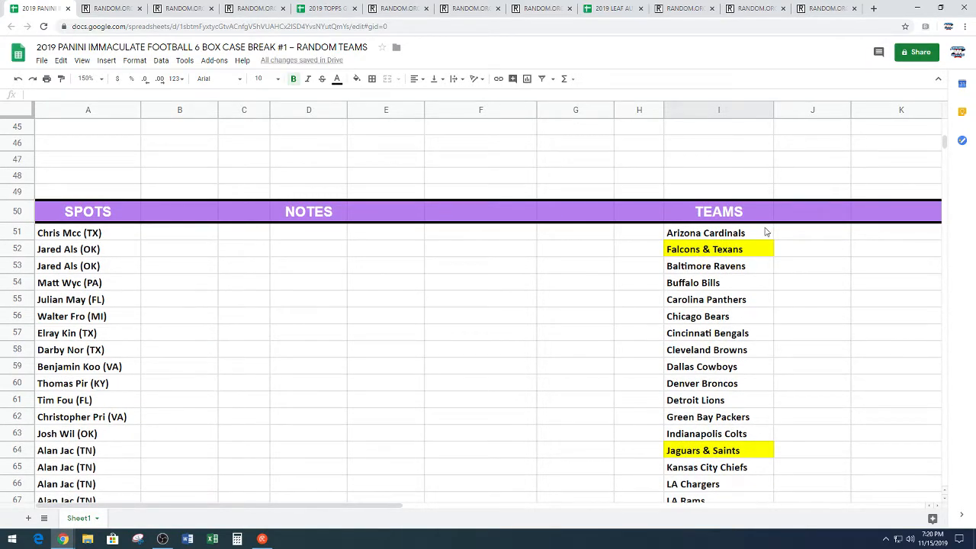
pyautogui.click(705, 232)
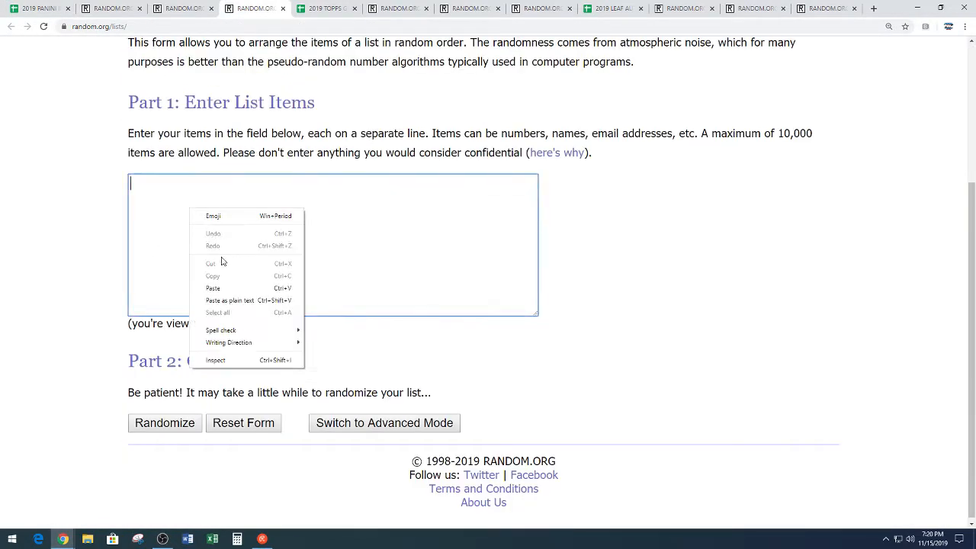
# Paste the 29 NFL teams into the Random.org entry box and randomize them.
pyautogui.click(213, 288)
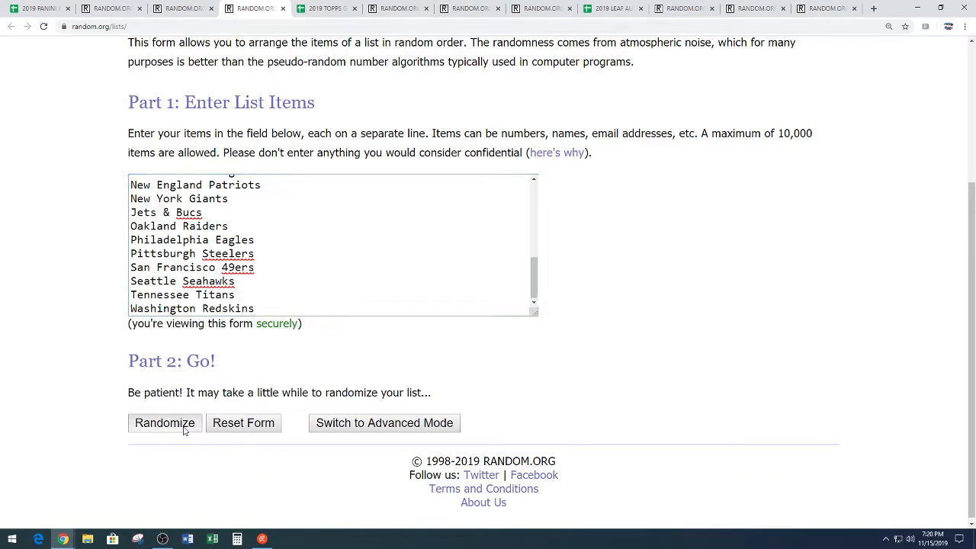
pyautogui.click(165, 423)
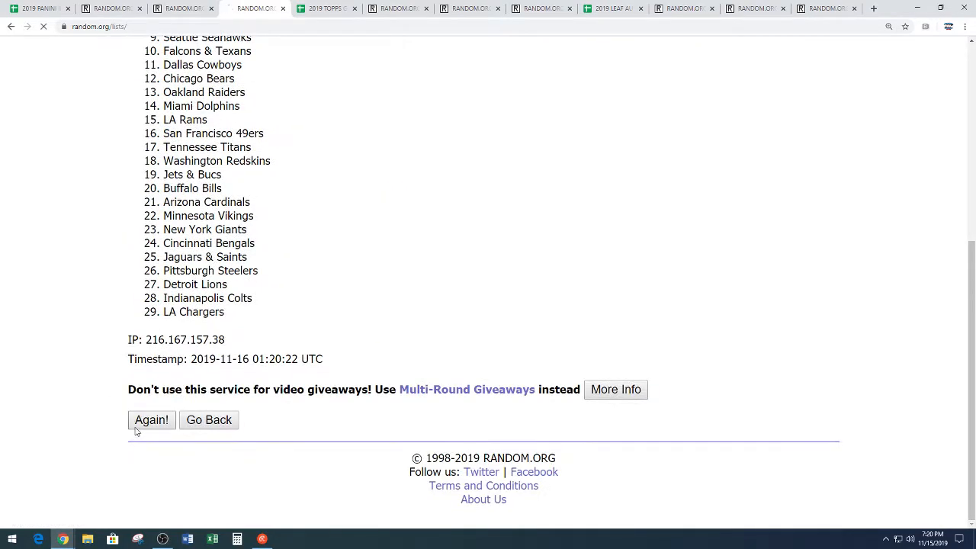
# Reshuffle the team list repeatedly until the tenth run gives the final order.
pyautogui.click(151, 421)
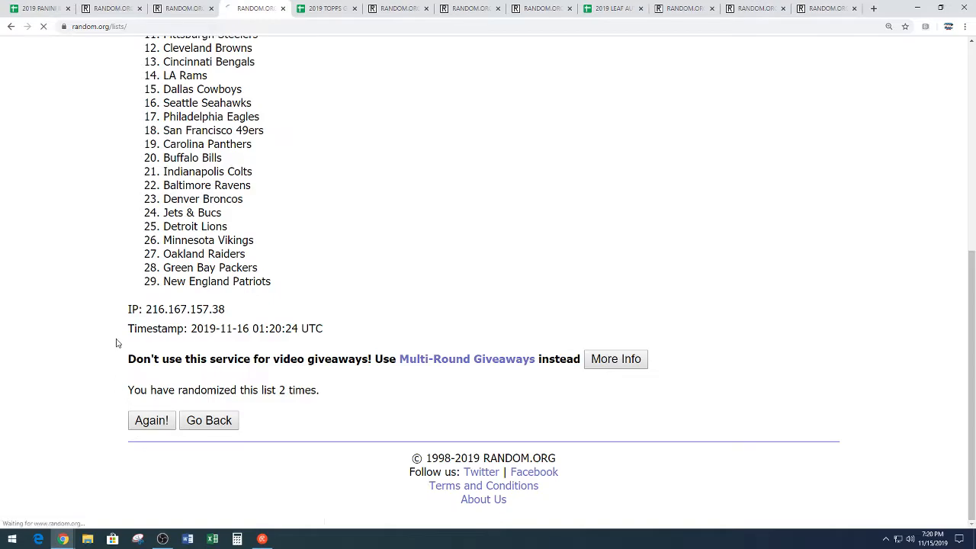
pyautogui.click(151, 421)
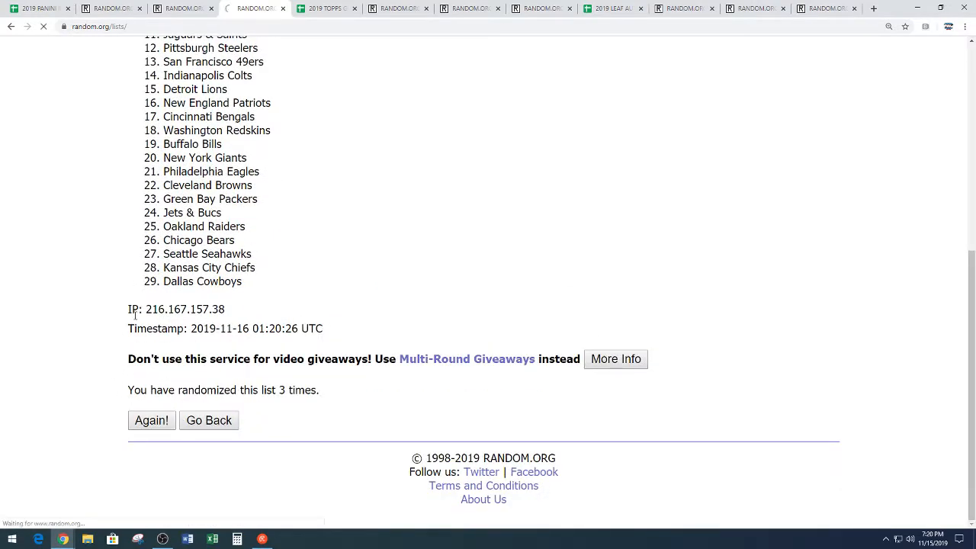
pyautogui.click(151, 421)
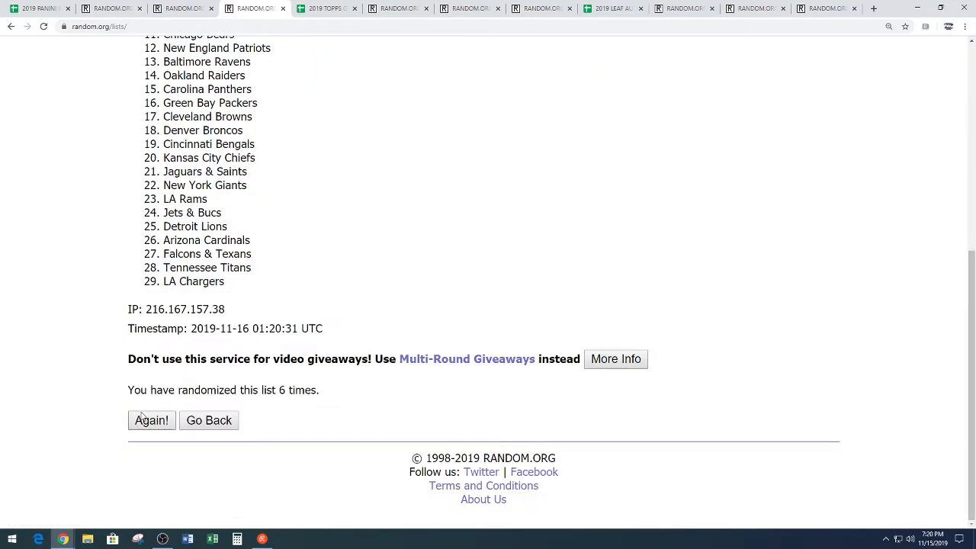
pyautogui.click(151, 421)
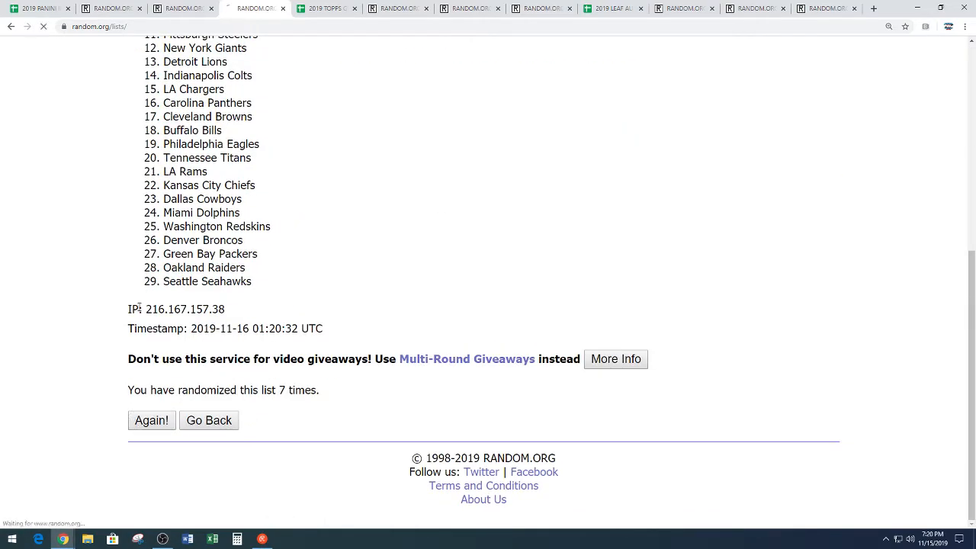
pyautogui.click(151, 421)
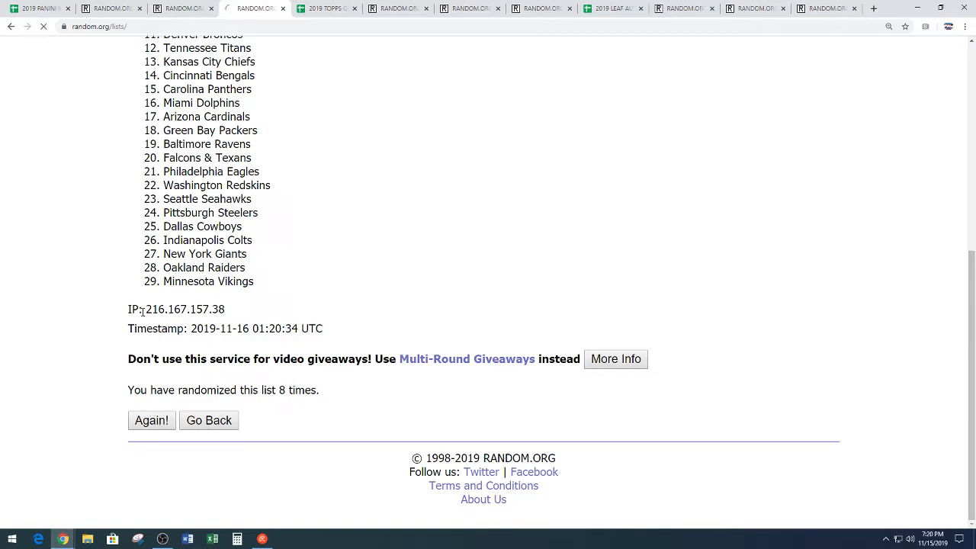
pyautogui.click(151, 421)
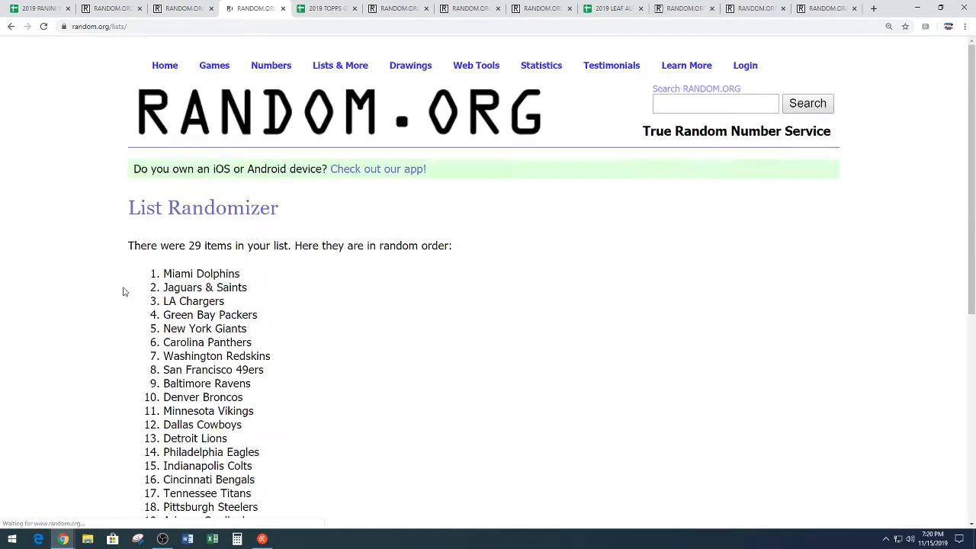
pyautogui.scroll(-3)
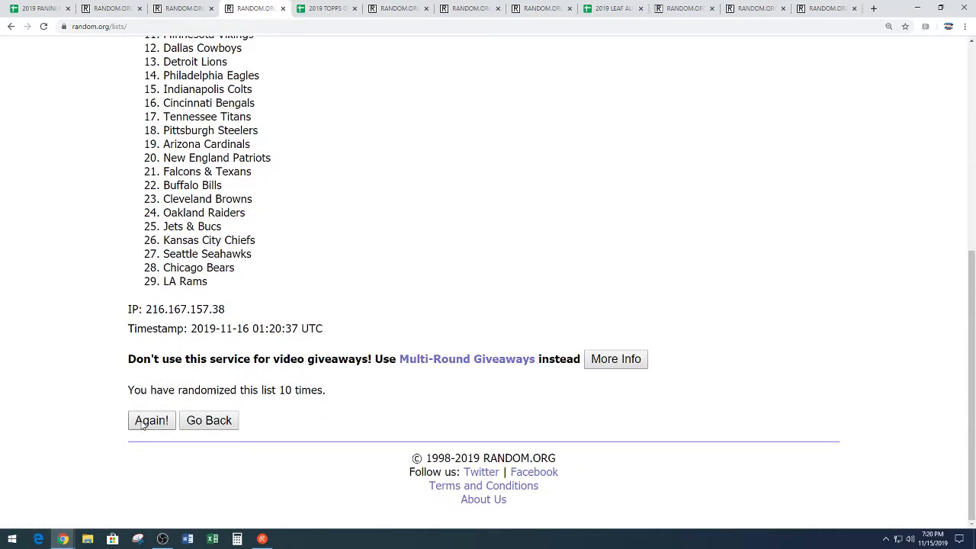
pyautogui.click(151, 421)
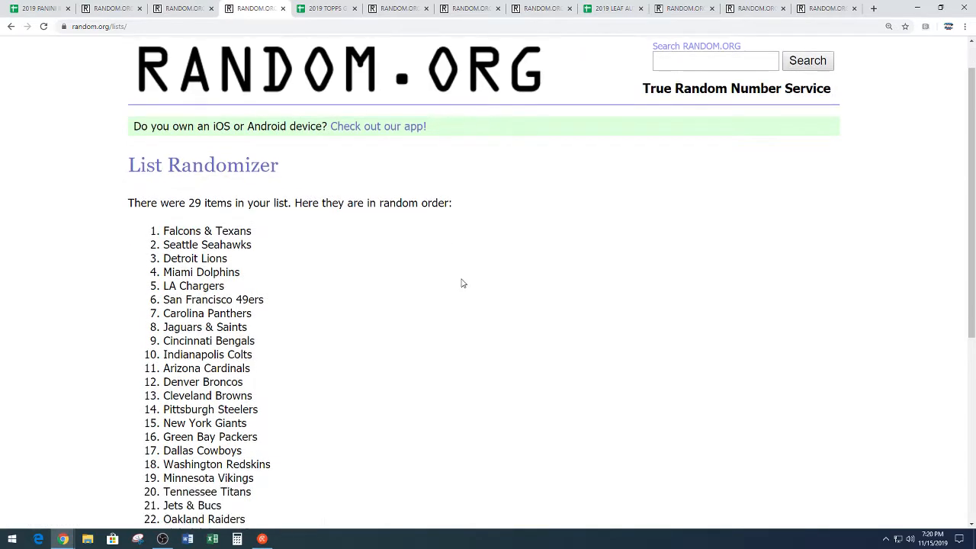
pyautogui.scroll(-3)
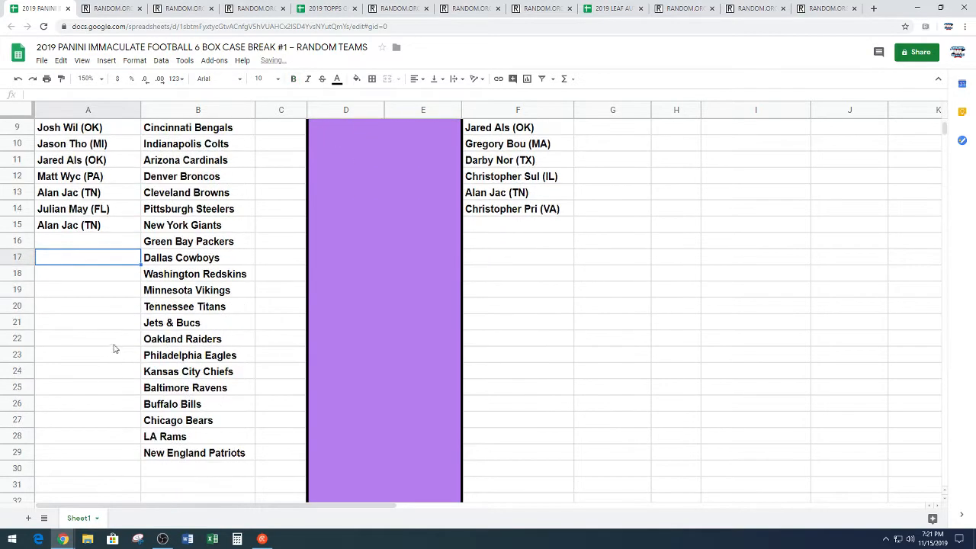
# Move the lower half of the team cells beside the right-hand names and adjust the sheet zoom.
pyautogui.moveTo(189, 241); pyautogui.dragTo(189, 451)
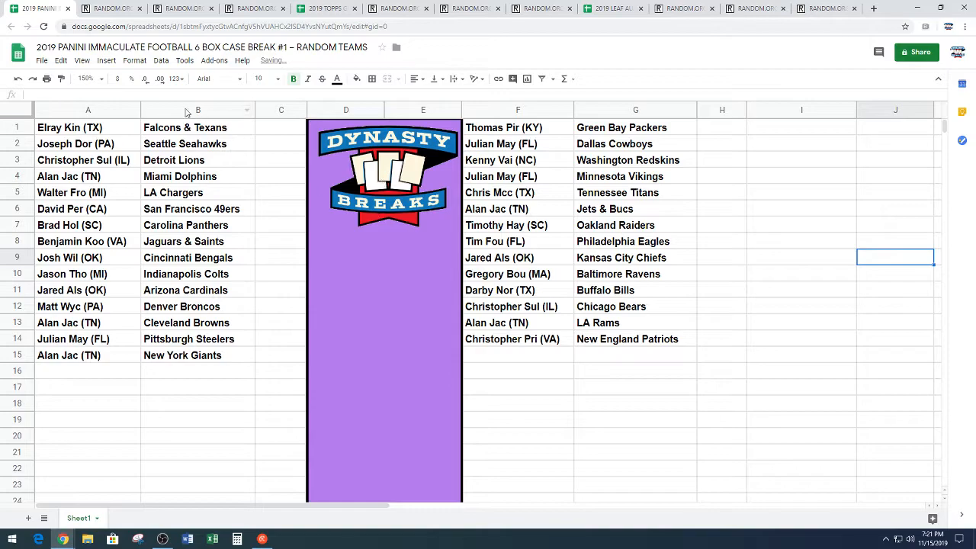
pyautogui.click(86, 79)
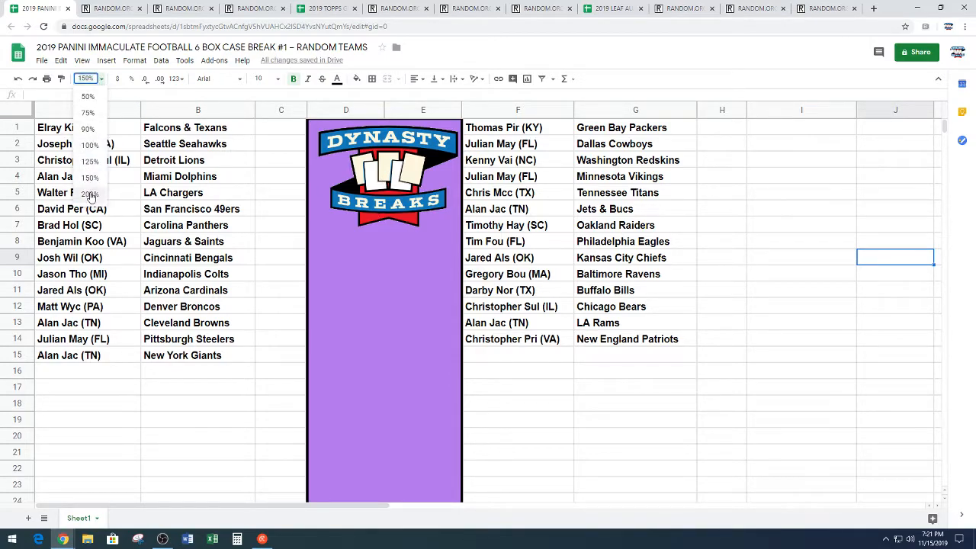